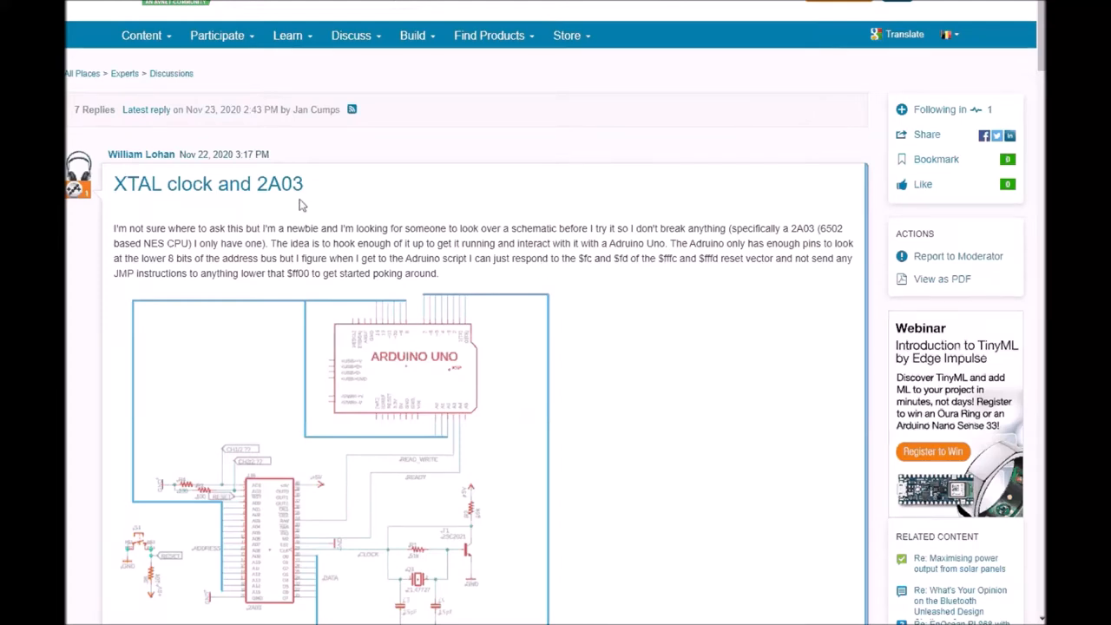
mouse_move(549, 270)
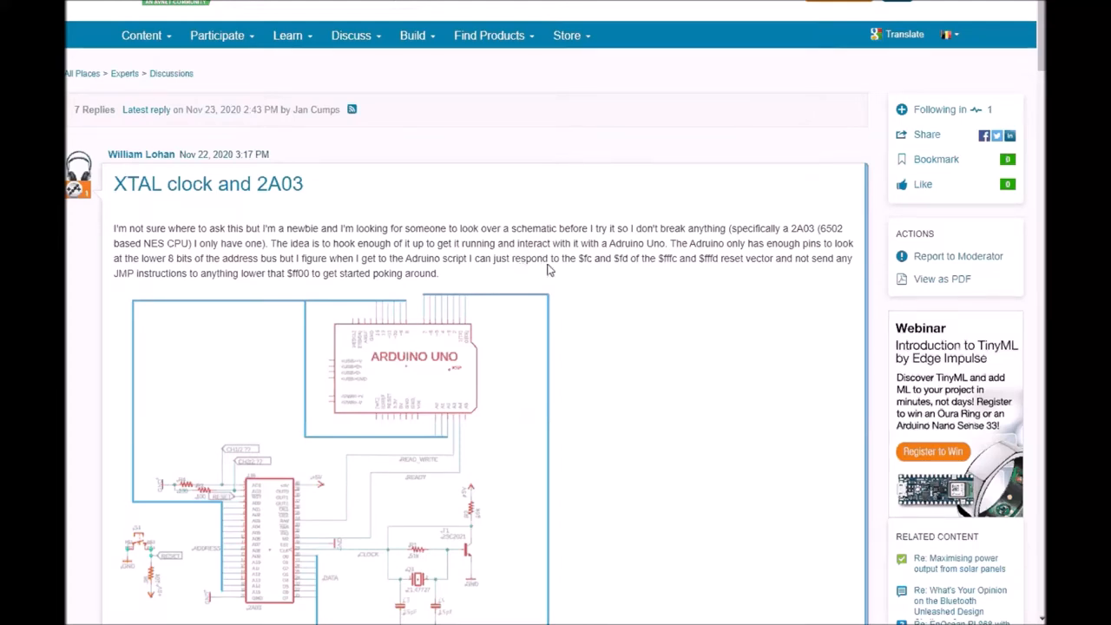
scroll("down", 3)
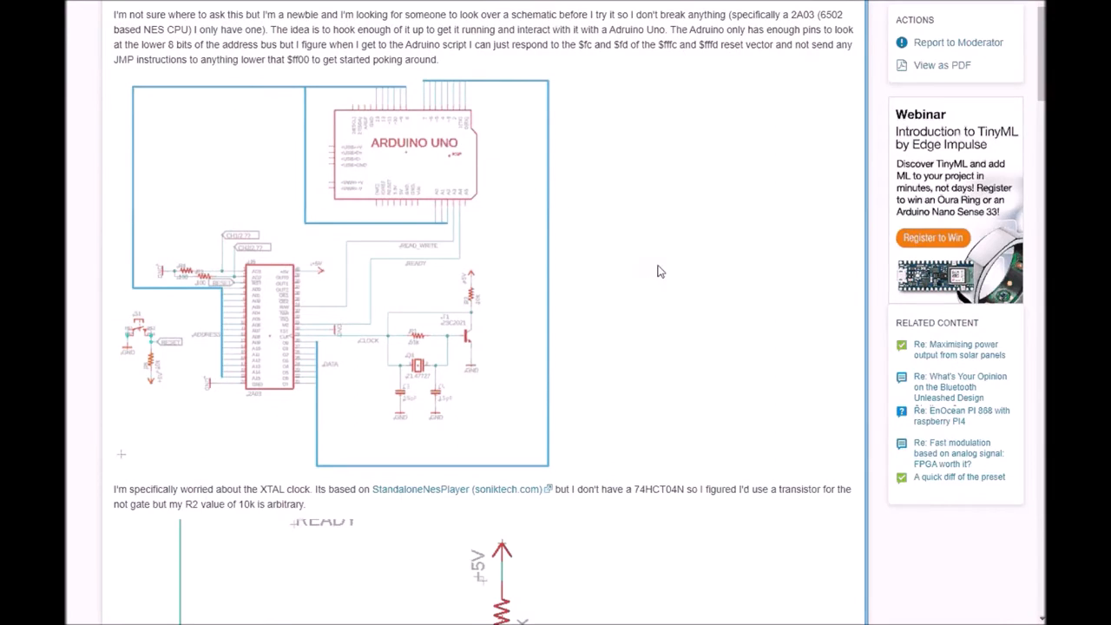
scroll("down", 3)
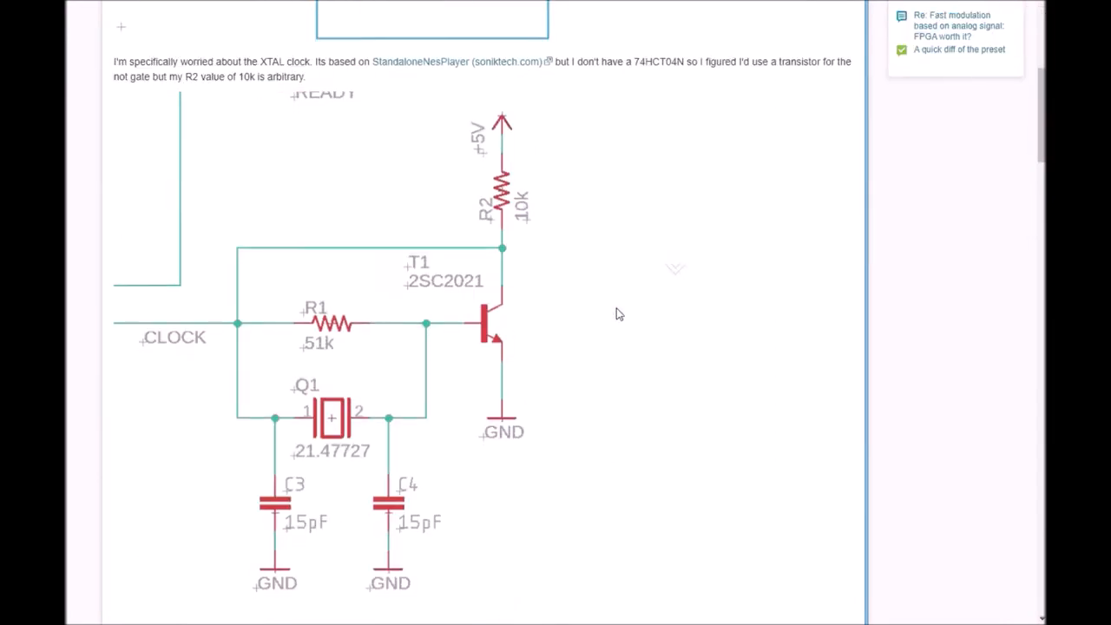
mouse_move(597, 483)
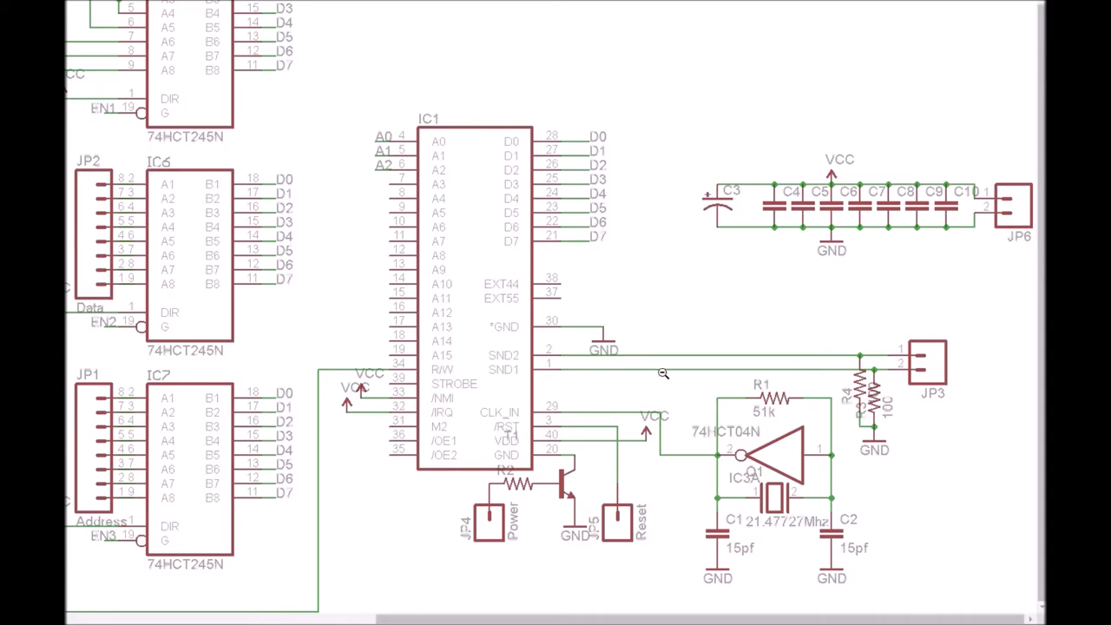
mouse_move(812, 381)
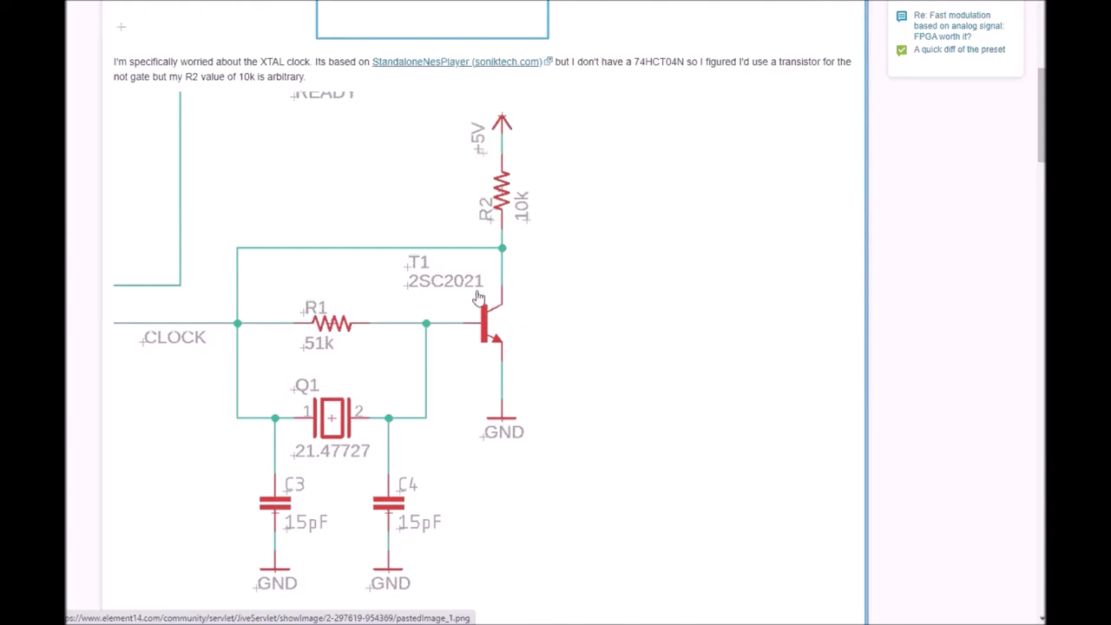
mouse_move(446, 345)
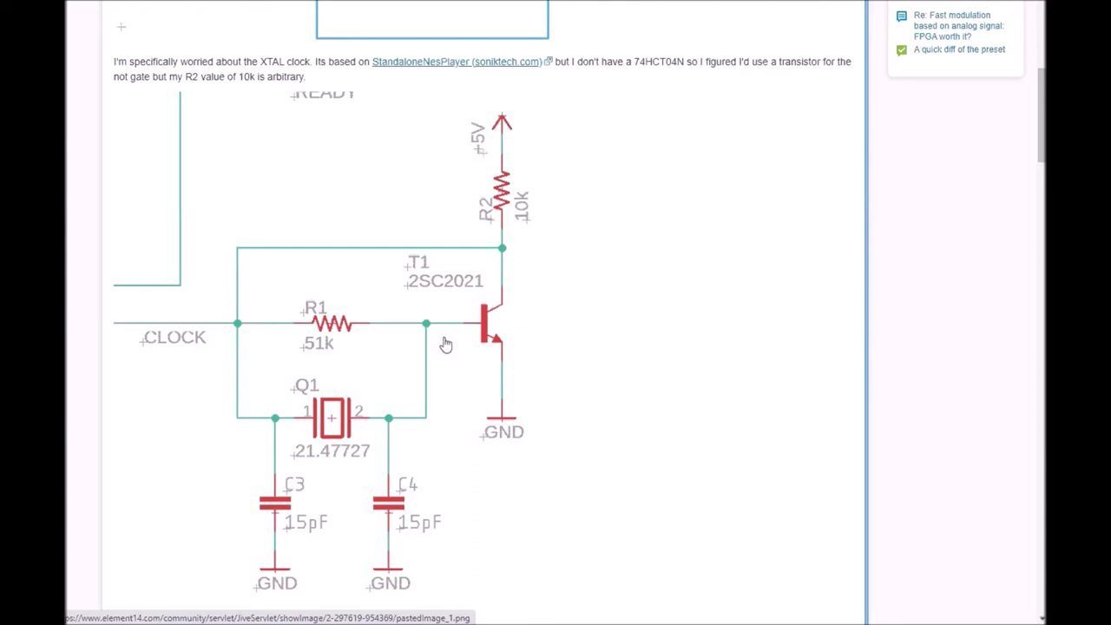
mouse_move(570, 458)
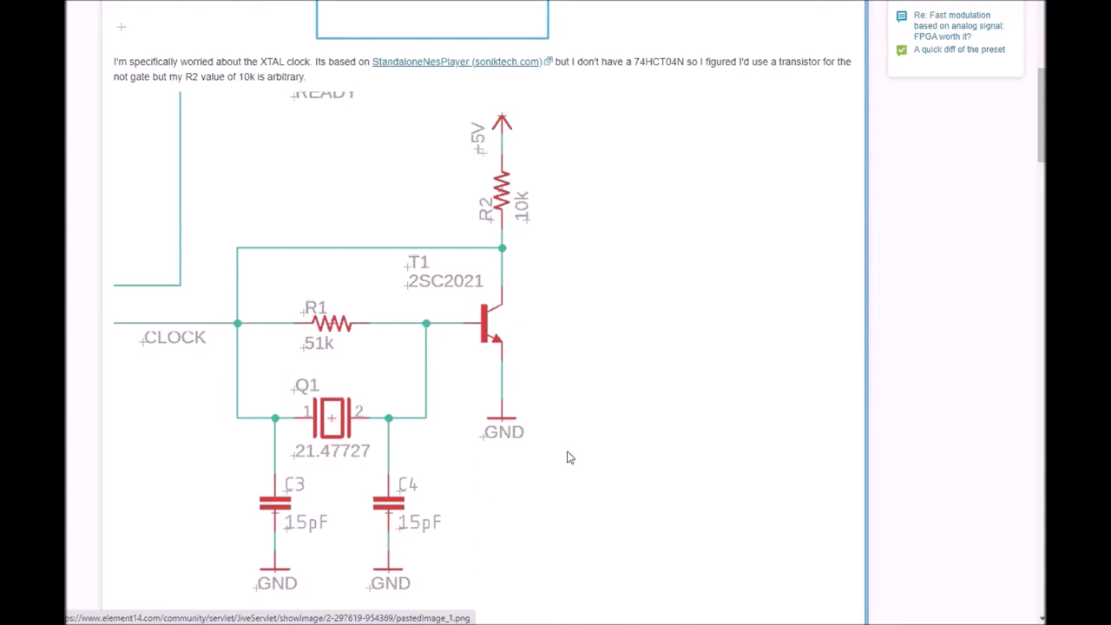
mouse_move(591, 300)
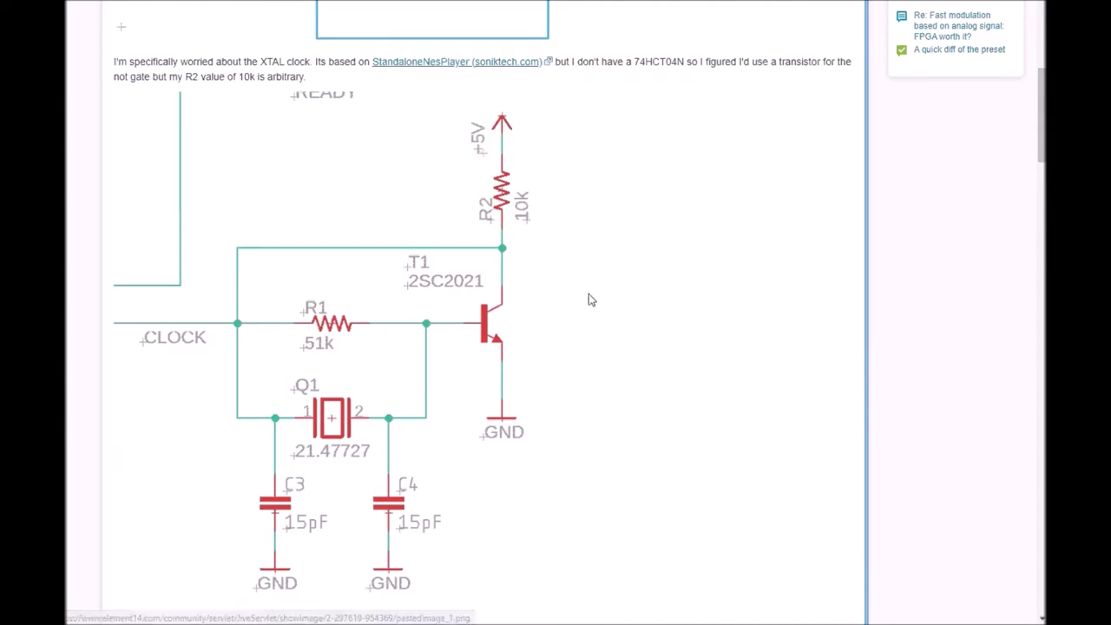
mouse_move(313, 190)
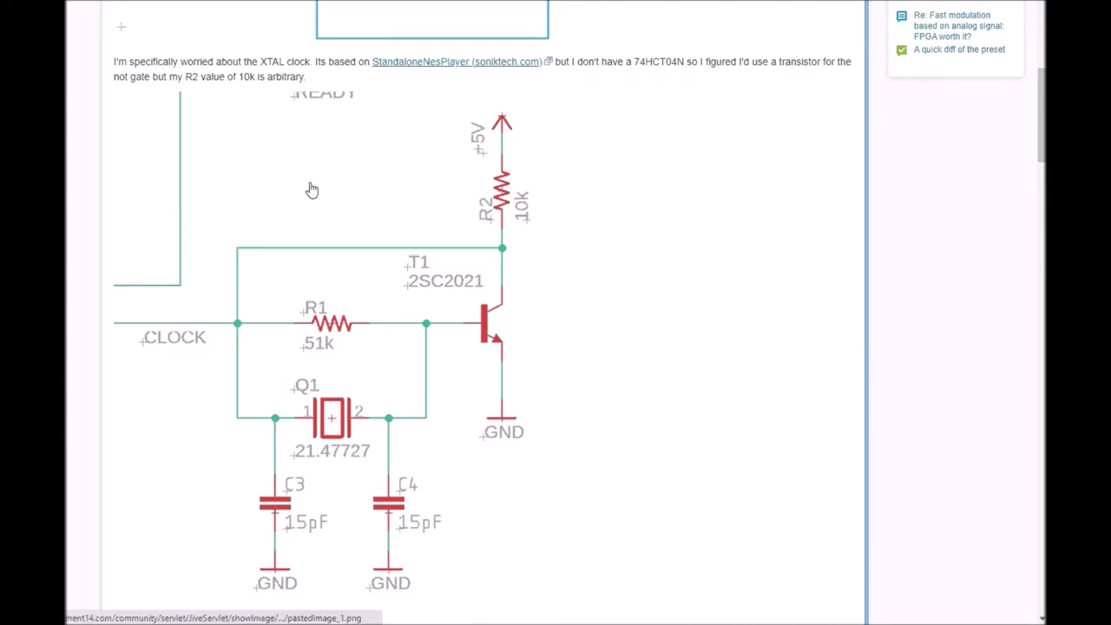